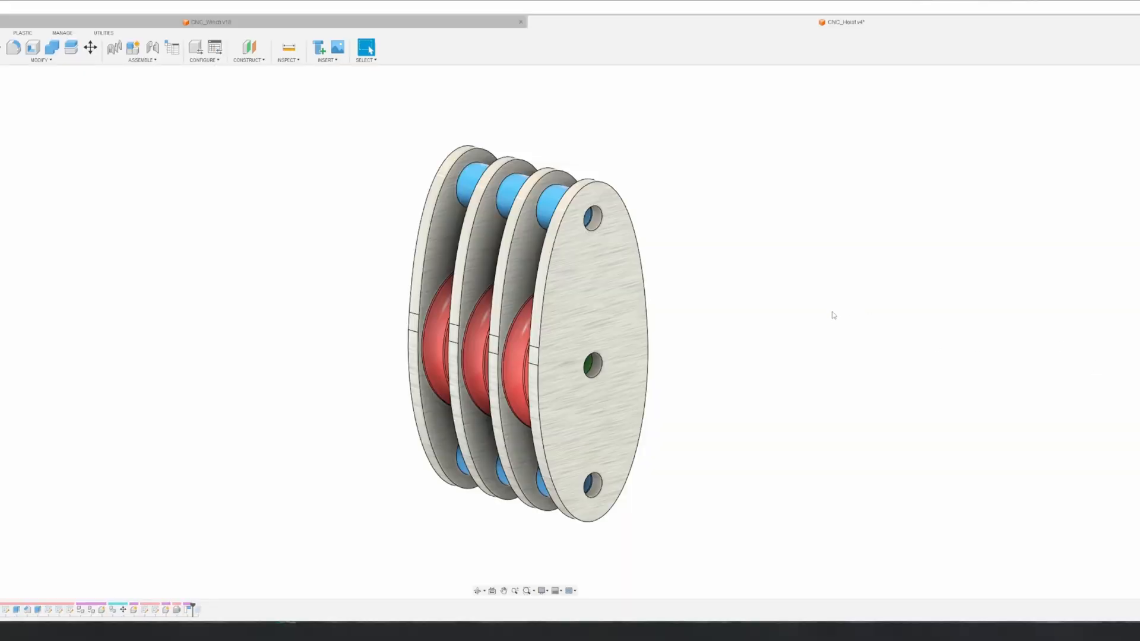
# Step: Orbit the pulley block and winch assembly to inspect the sheaves from several sides
pyautogui.moveTo(832, 315); pyautogui.dragTo(762, 294)
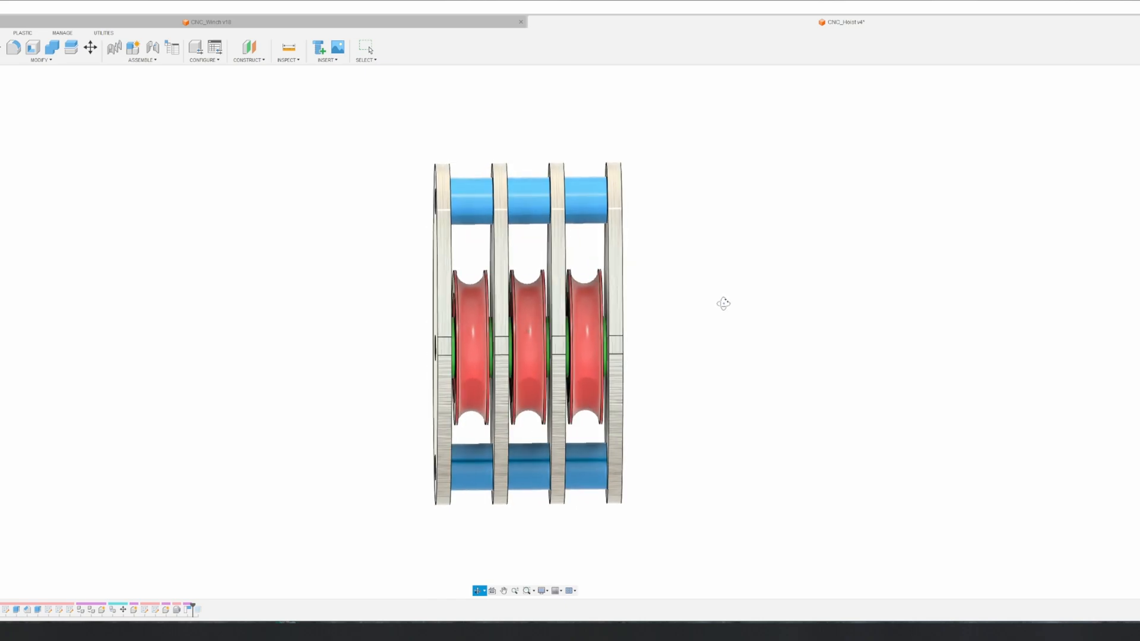
pyautogui.moveTo(723, 303); pyautogui.dragTo(841, 295)
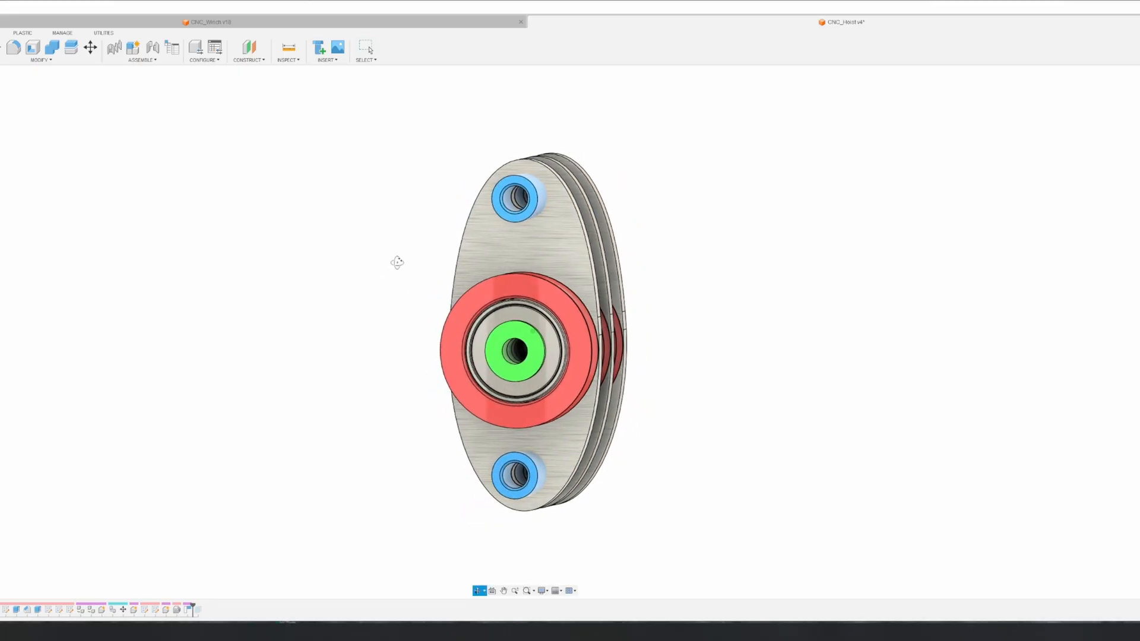
pyautogui.moveTo(396, 262); pyautogui.dragTo(382, 269)
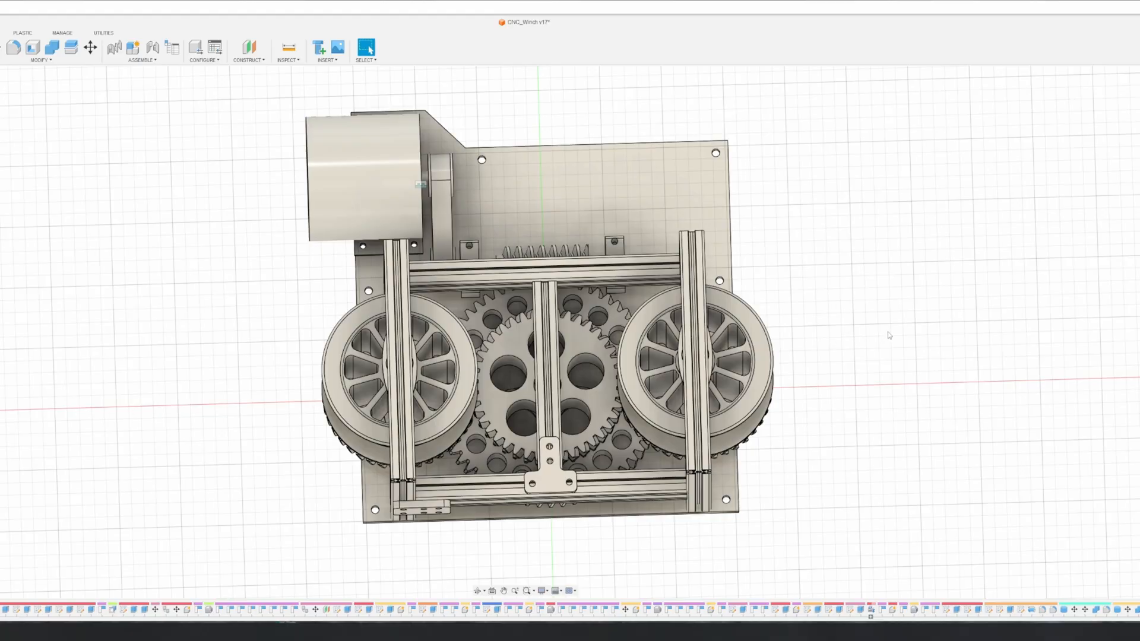
pyautogui.moveTo(888, 335); pyautogui.dragTo(875, 328)
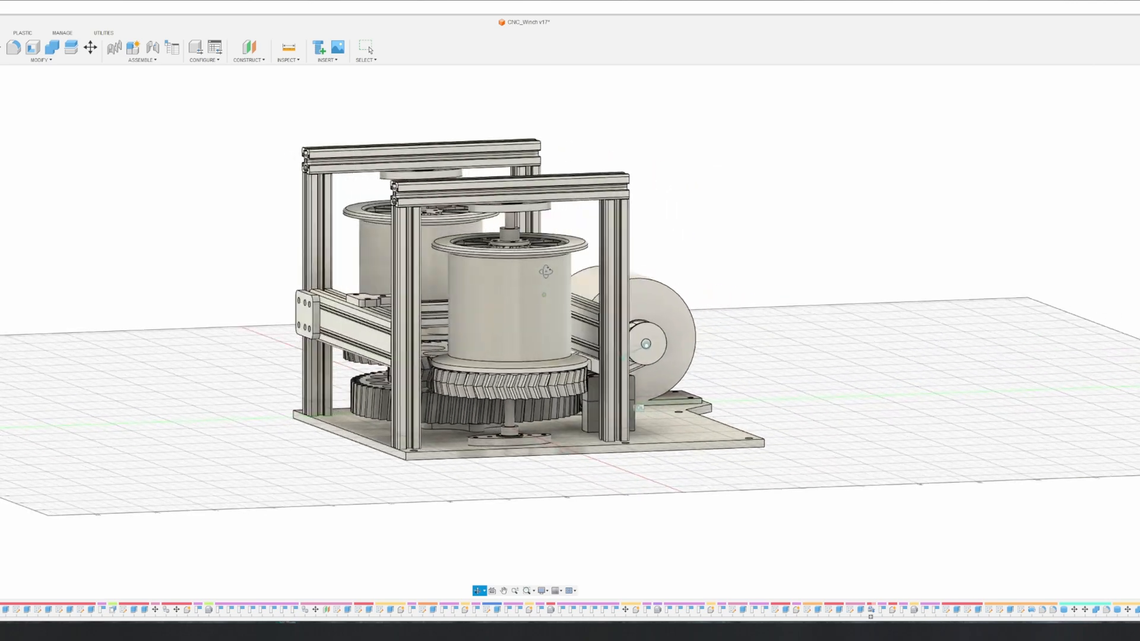
pyautogui.moveTo(545, 291); pyautogui.dragTo(589, 276)
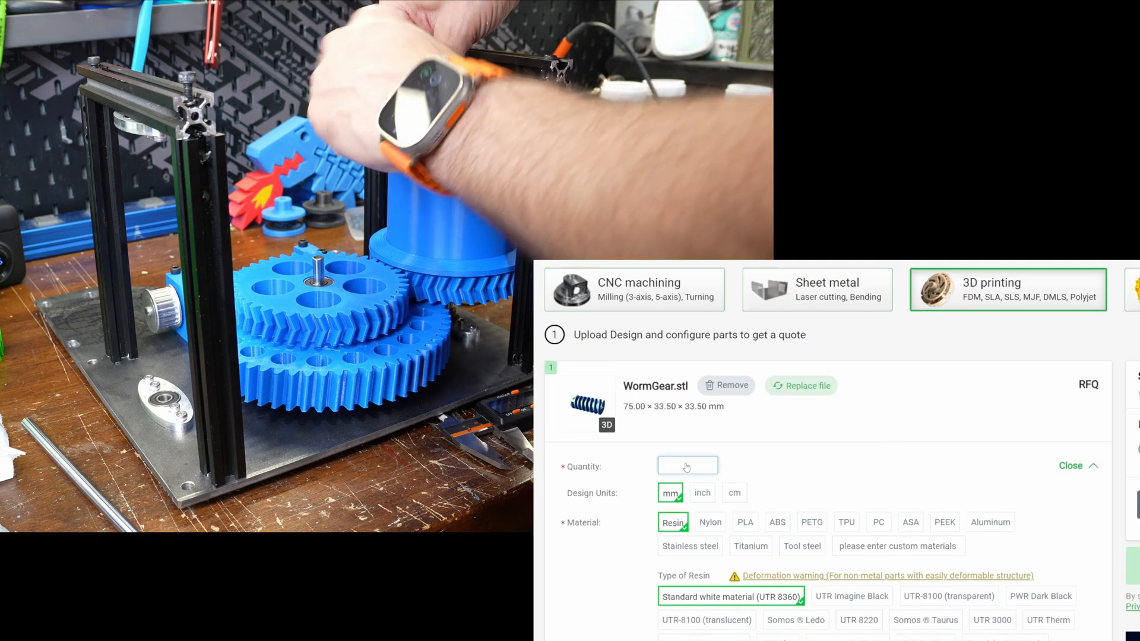
# Step: Quote WormGear.stl in Nylon ($12.77), then switch to white ABS for $7.96
pyautogui.click(710, 522)
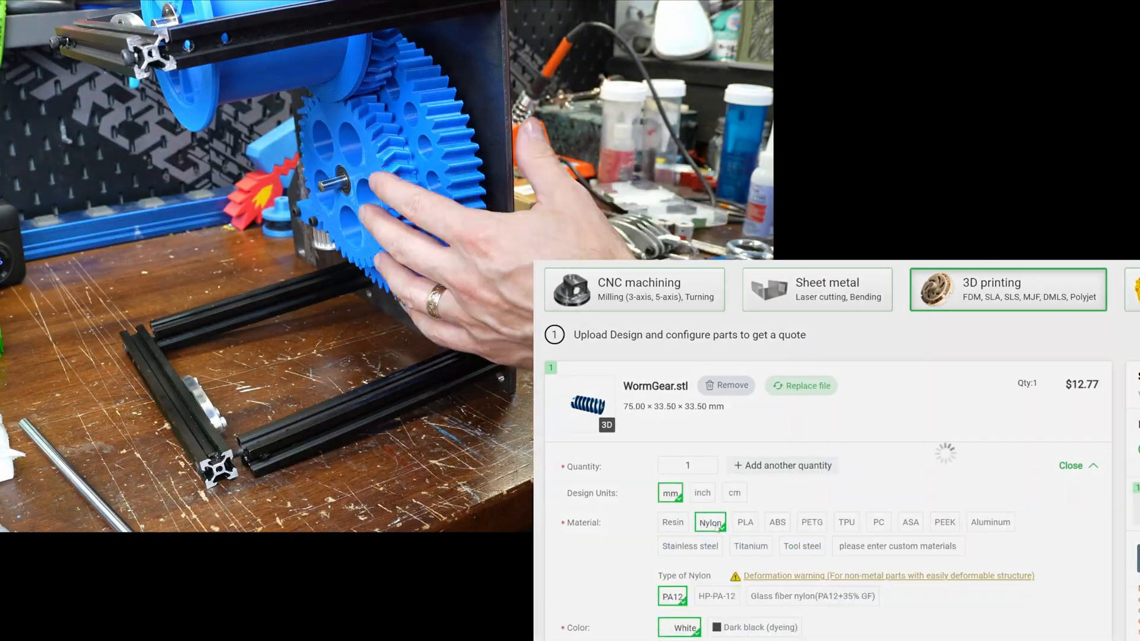
pyautogui.click(776, 522)
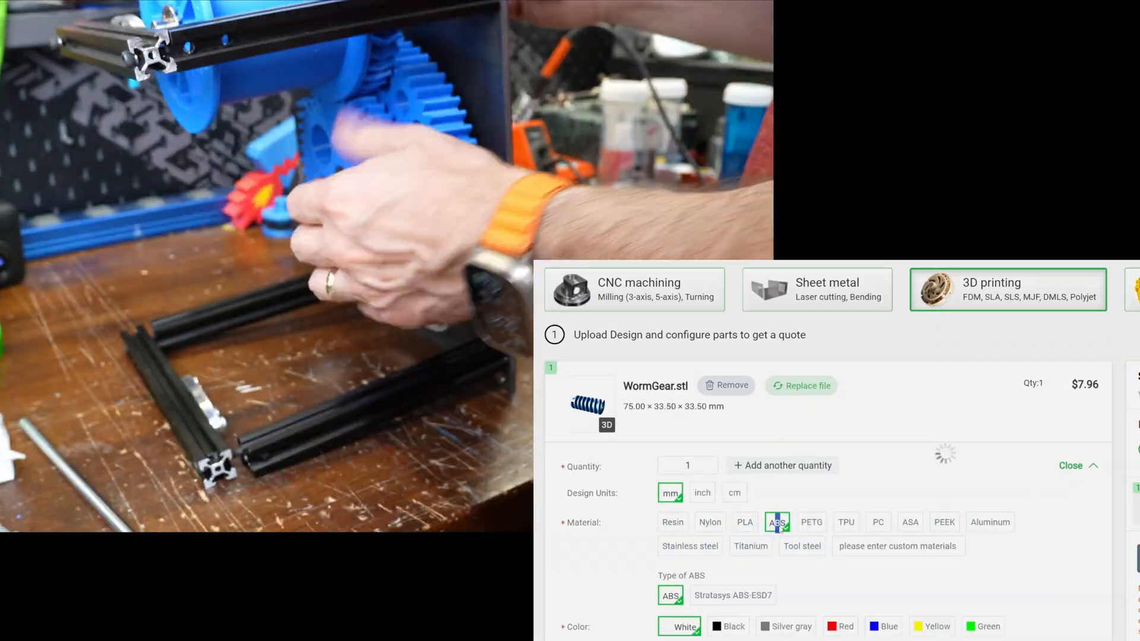